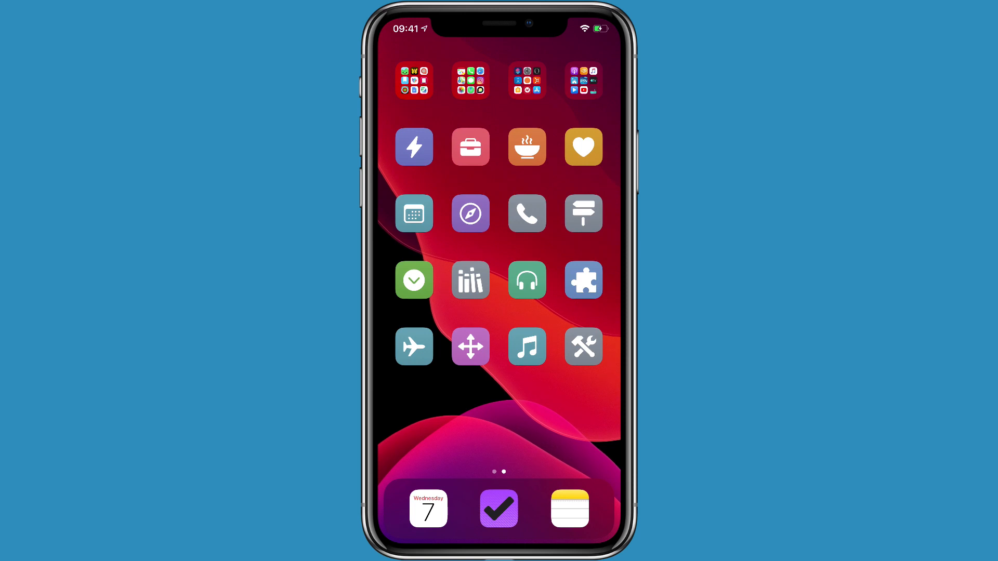
Run the blogging launcher from the home screen to start a 'Write post about' task.
left_click(414, 147)
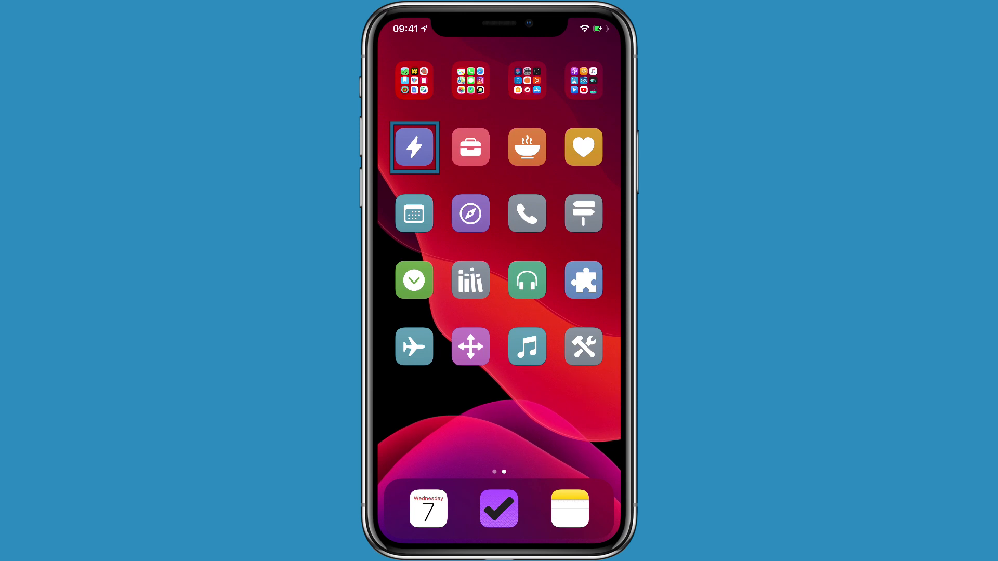
left_click(414, 148)
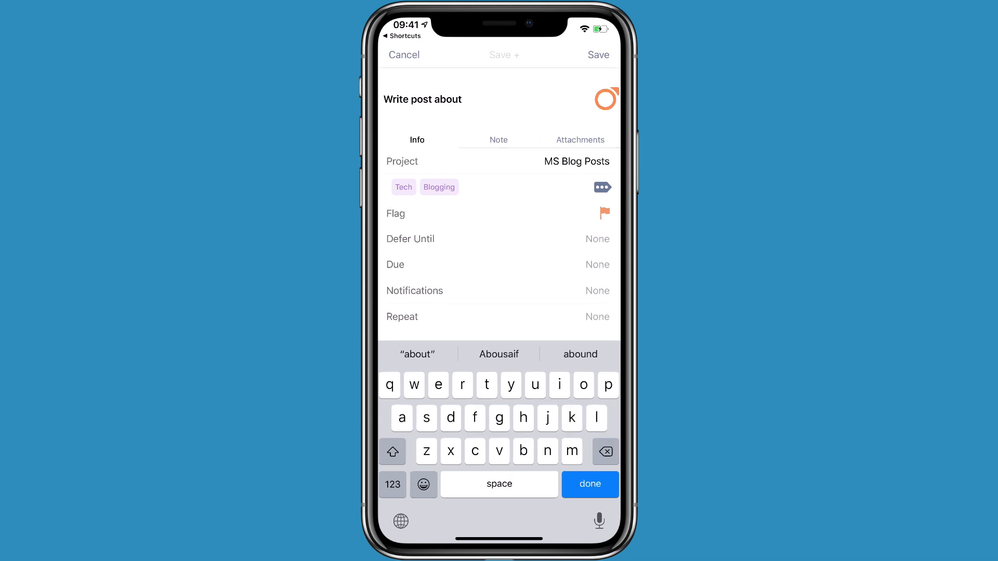
Close the 'Write post about' task form and return to the home screen.
left_click(576, 162)
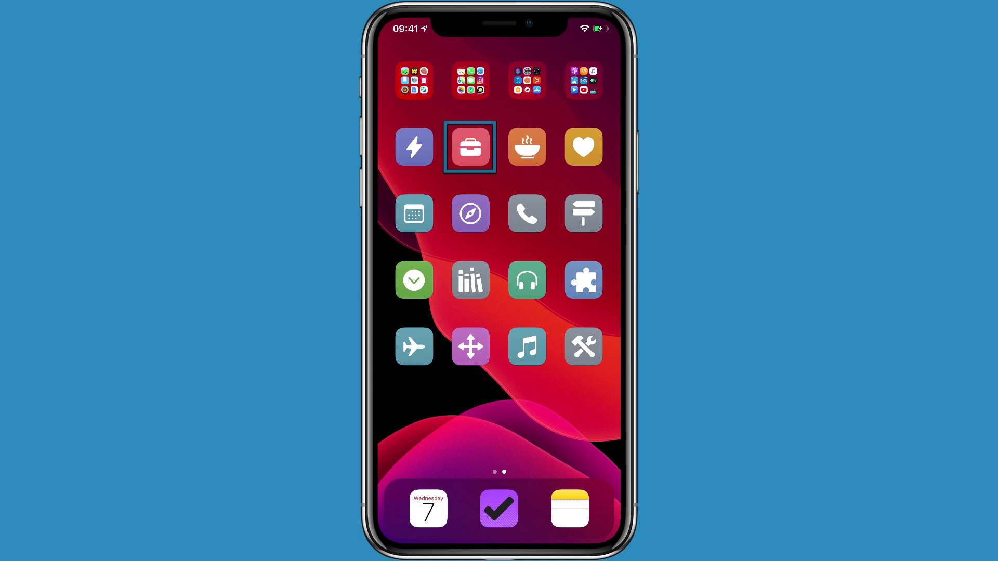
left_click(470, 147)
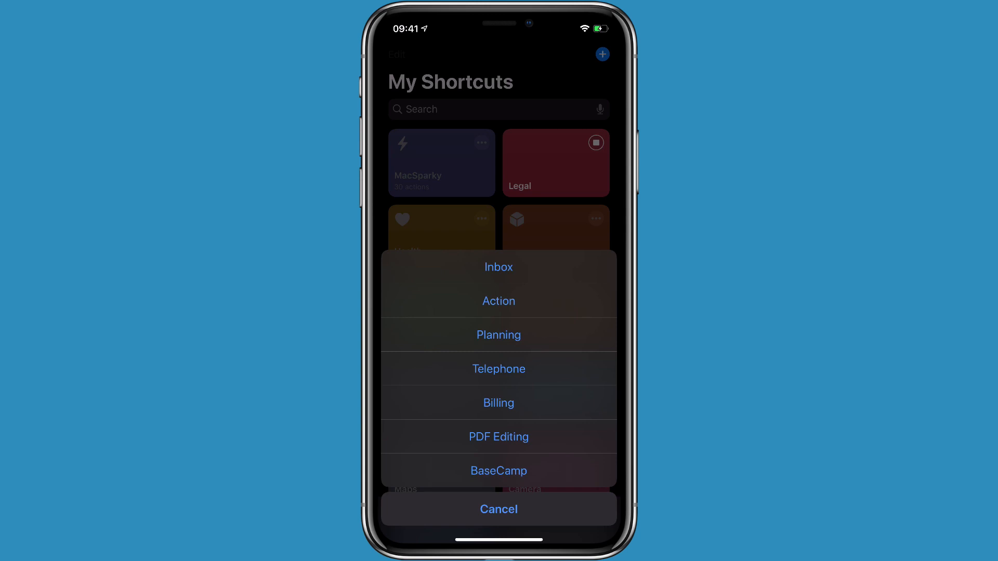
left_click(498, 510)
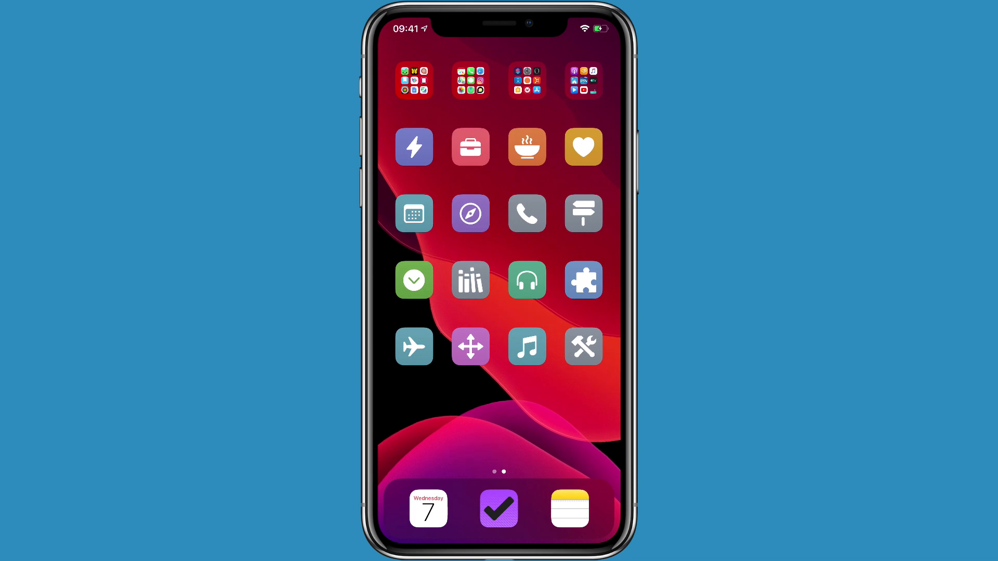
Run the Health launcher and cancel its Activity, Meditate, Food Tracking, Start Walk menu.
left_click(525, 147)
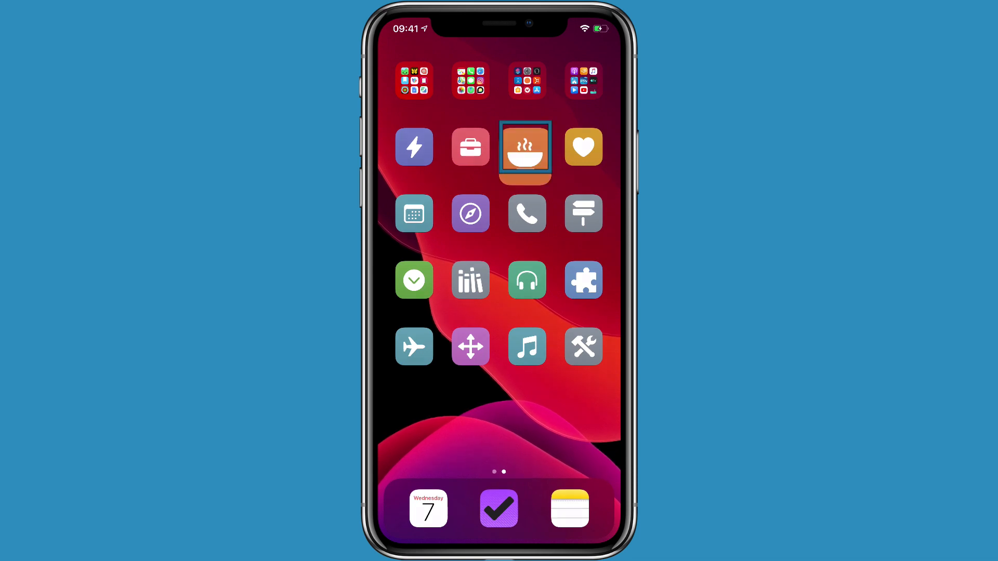
left_click(525, 147)
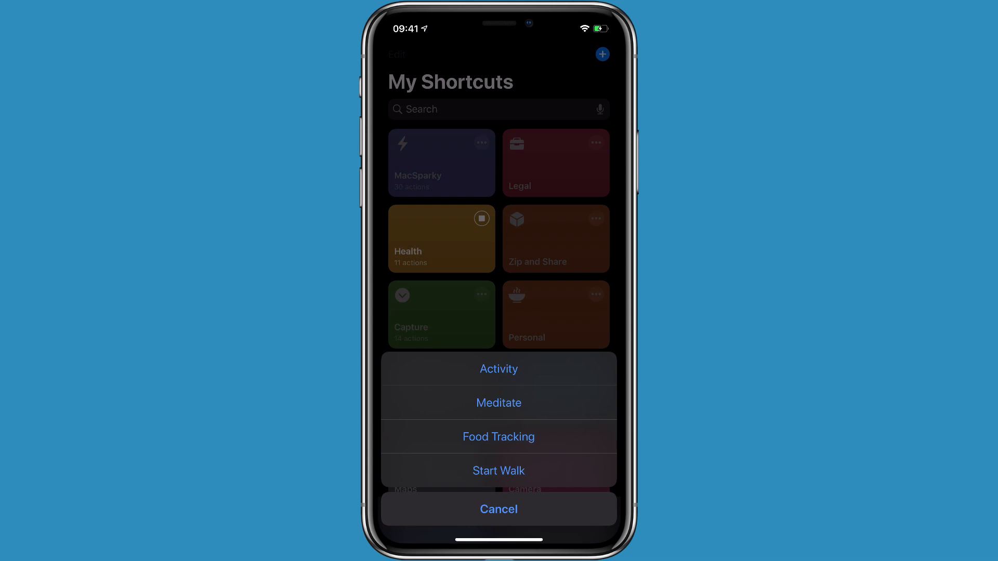
left_click(498, 509)
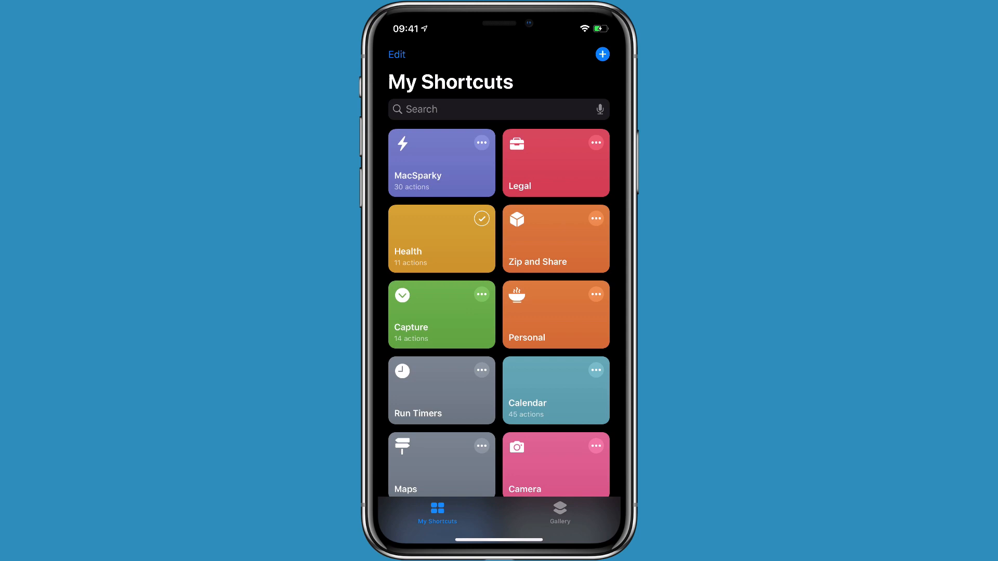
Review the Health shortcut's menu actions opening Activity and Headspace, then close the editor.
left_click(441, 238)
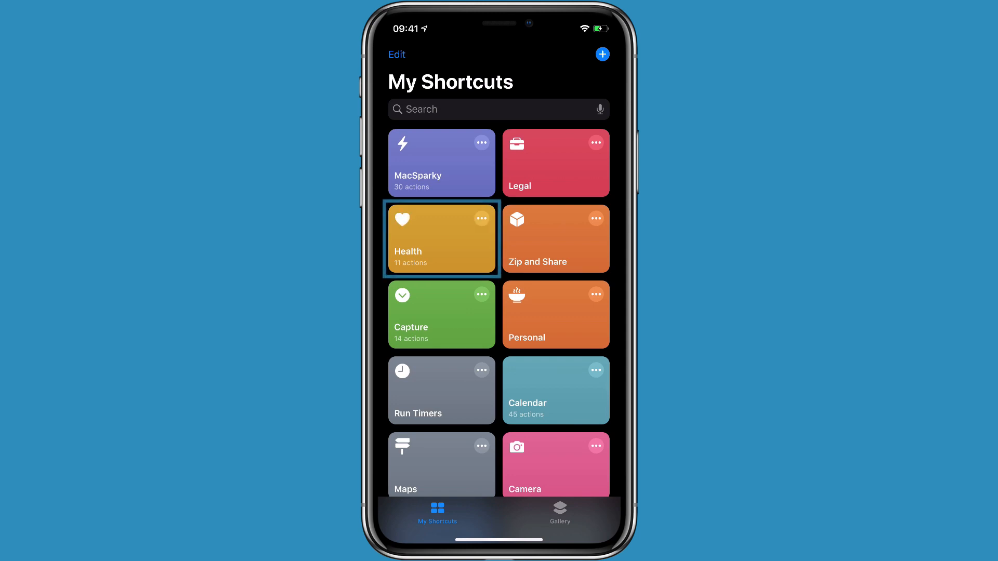
left_click(442, 239)
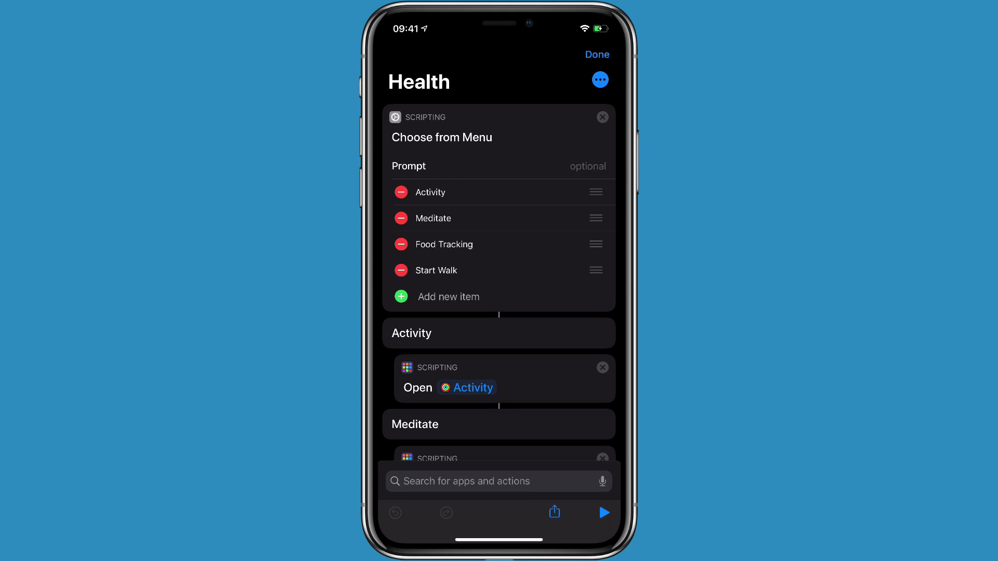
scroll("up", 3)
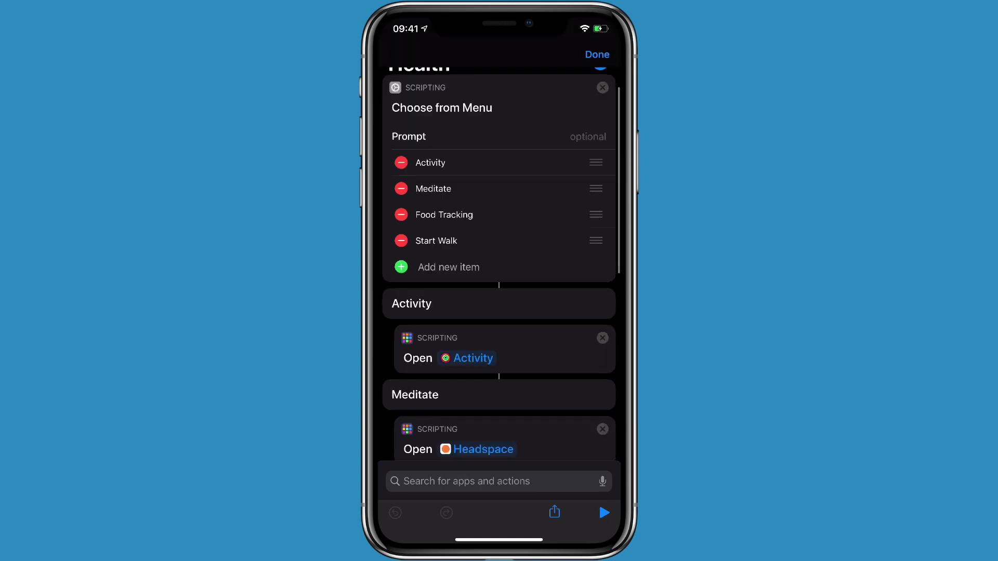
scroll("down", 3)
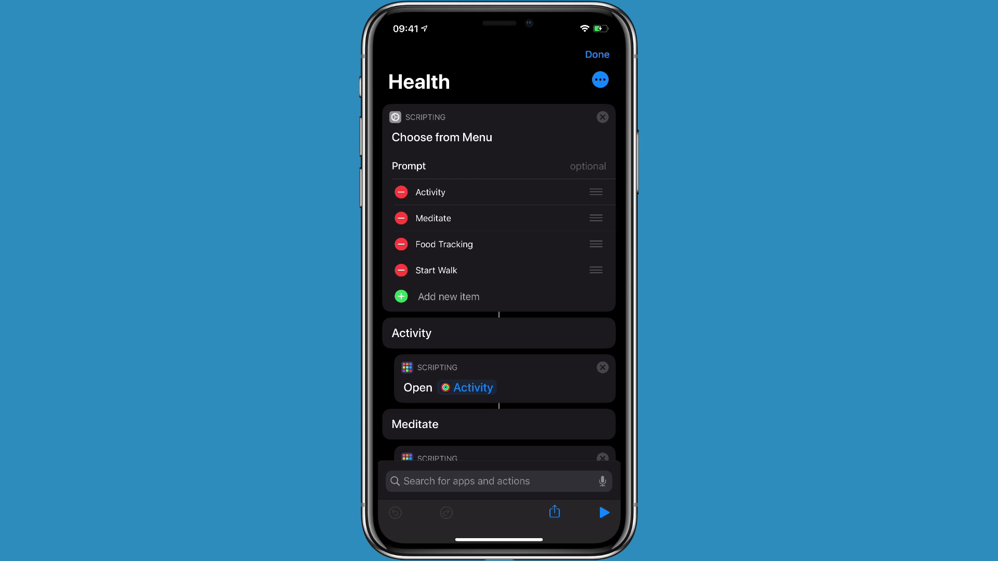
left_click(596, 54)
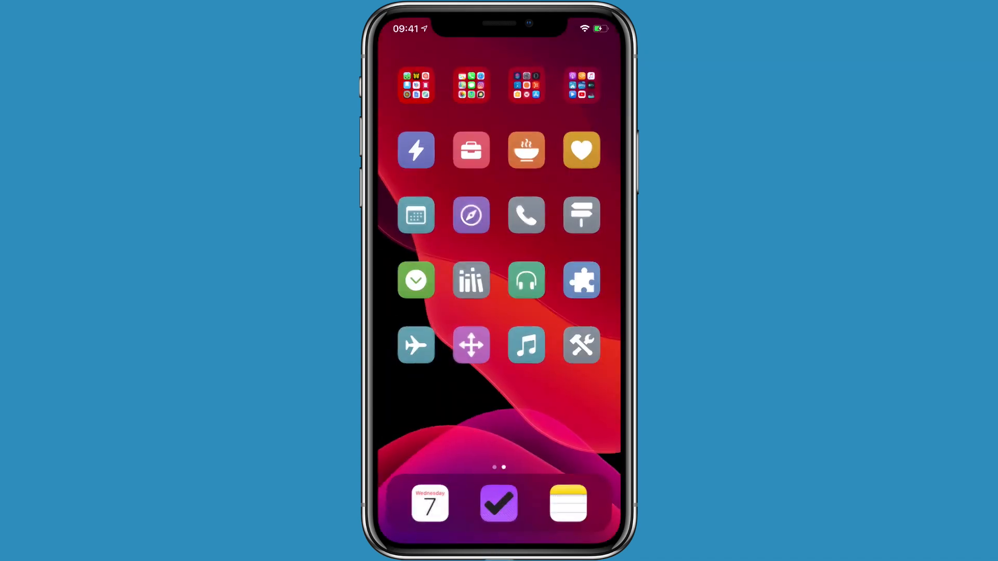
Run the Health shortcut from the library and cancel its menu without choosing.
left_click(416, 150)
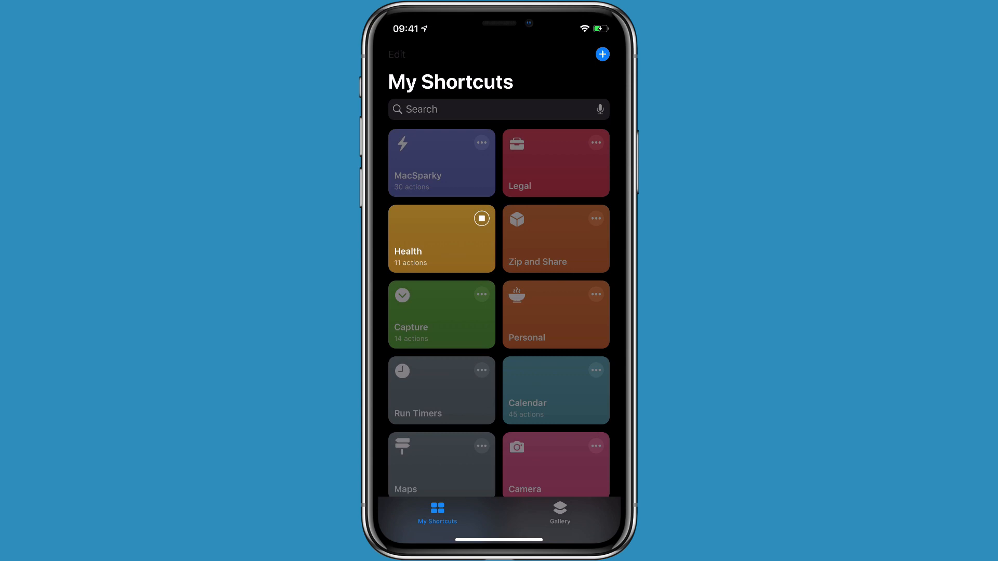
left_click(441, 239)
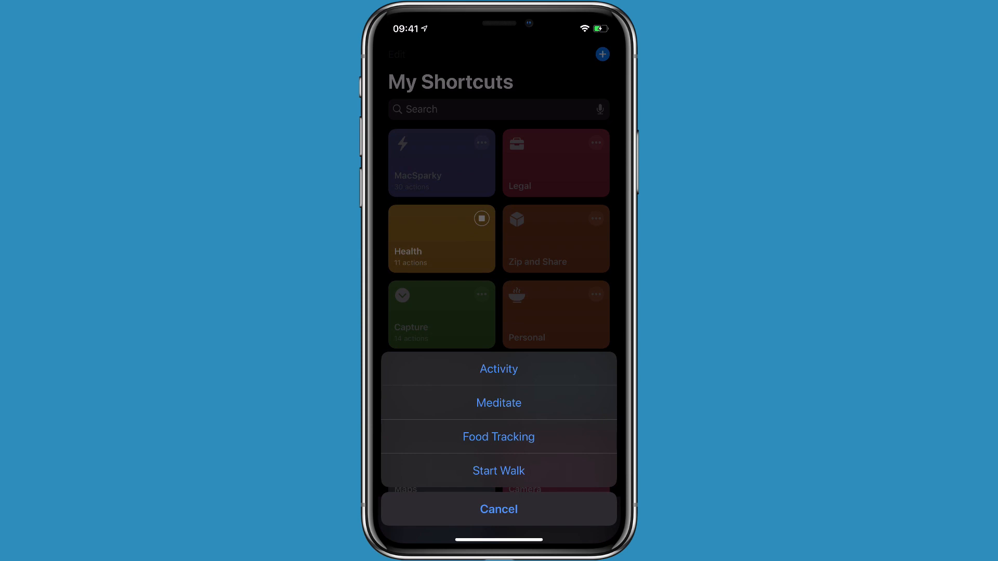
left_click(499, 509)
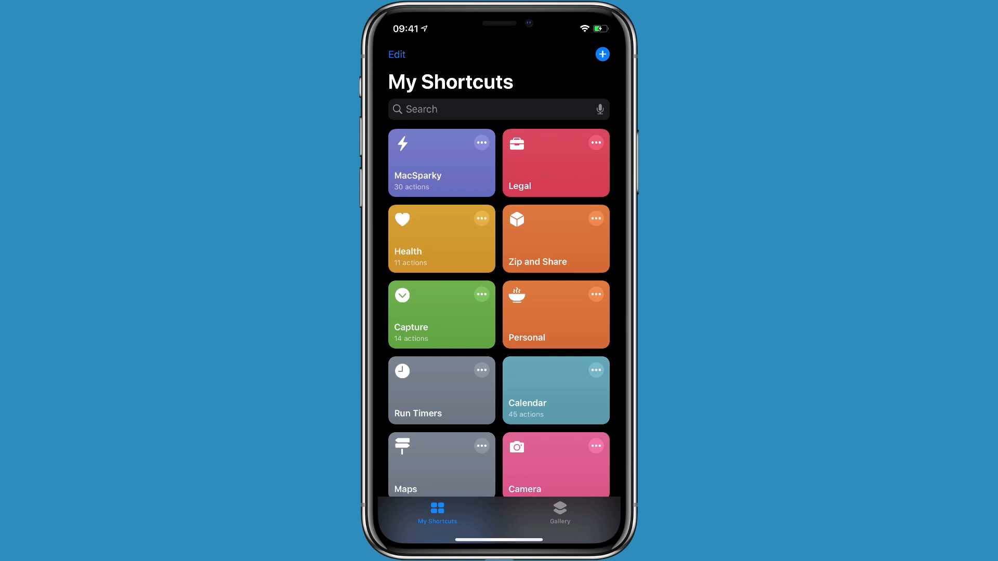
Open the Health shortcut editor and scroll up to its Choose from Menu action.
left_click(440, 239)
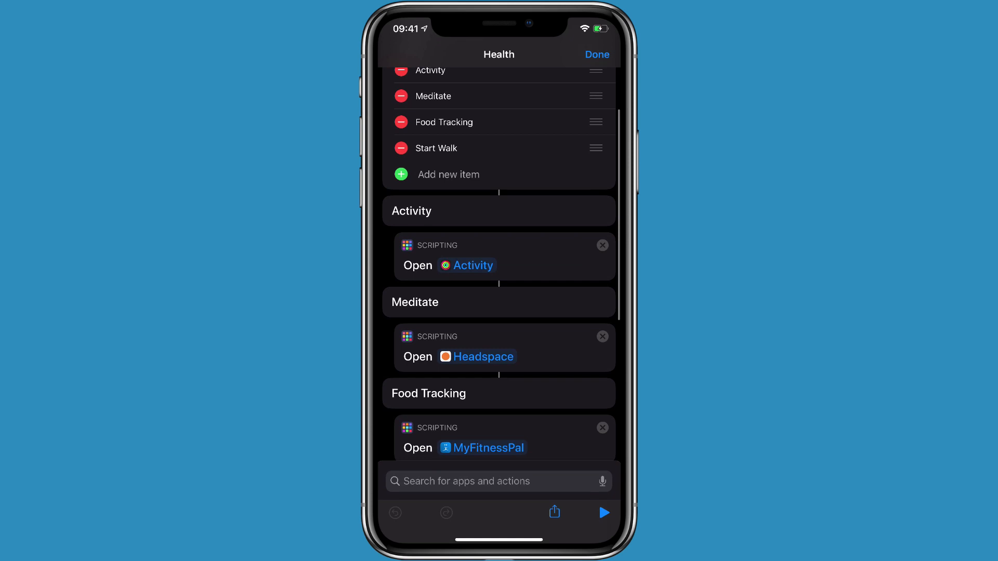
scroll("up", 3)
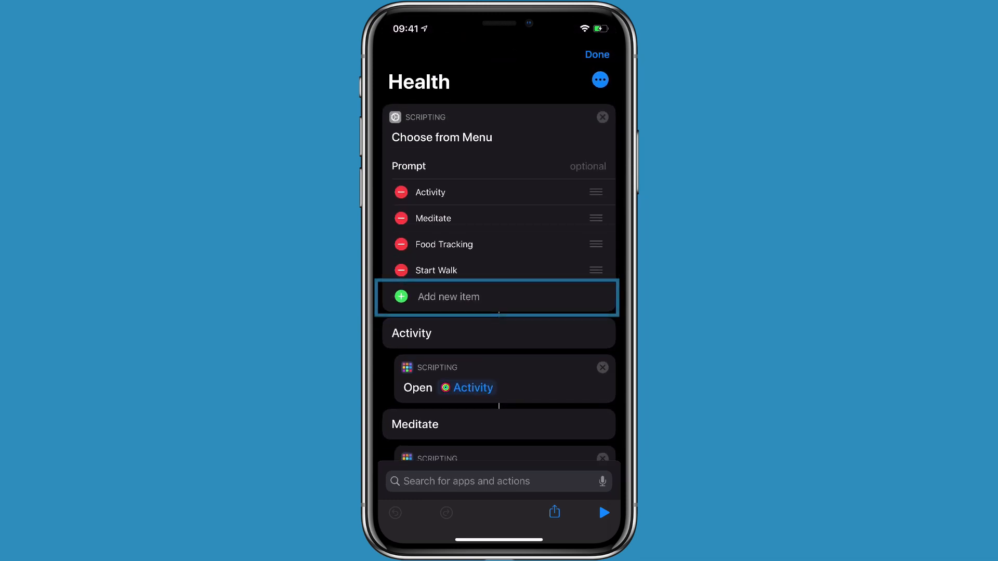
Add a new 'Orange Theory' item to the Health menu.
left_click(447, 297)
type("Or")
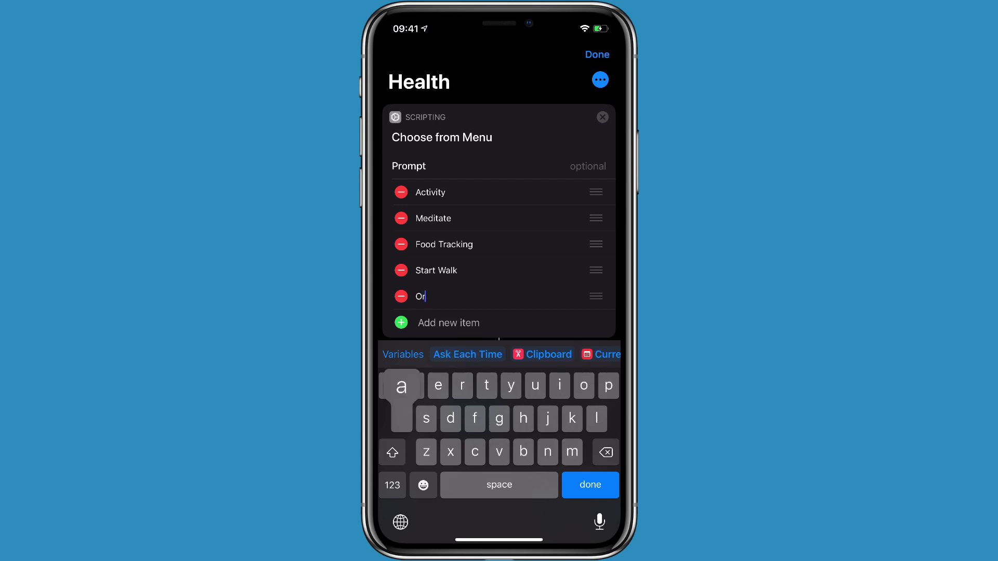
type("ange")
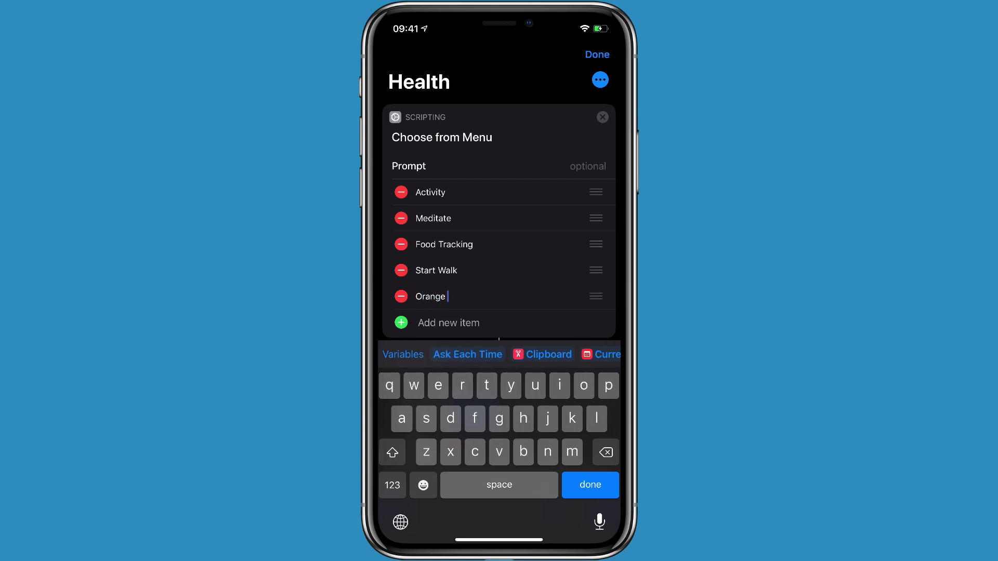
type("Theo")
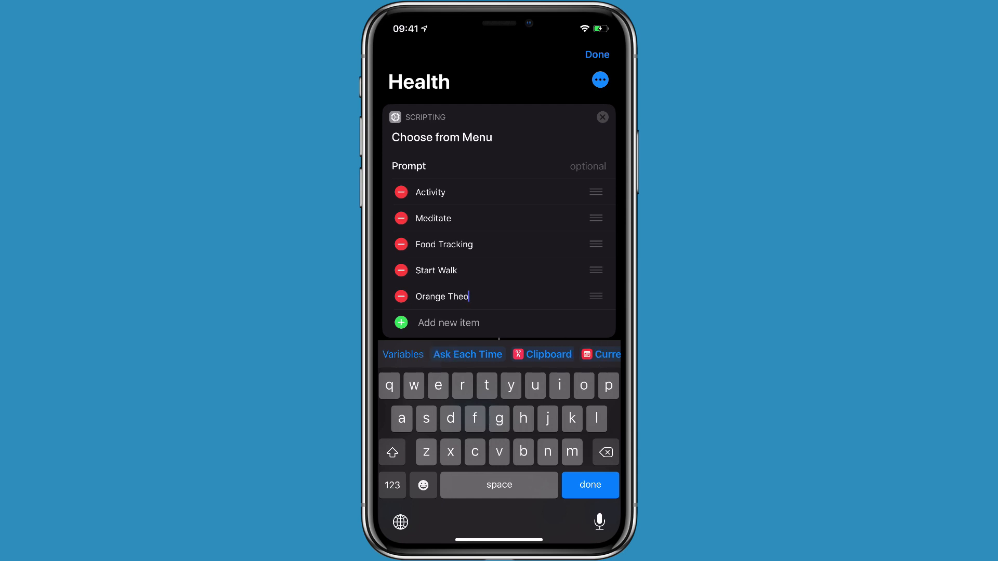
type("ry")
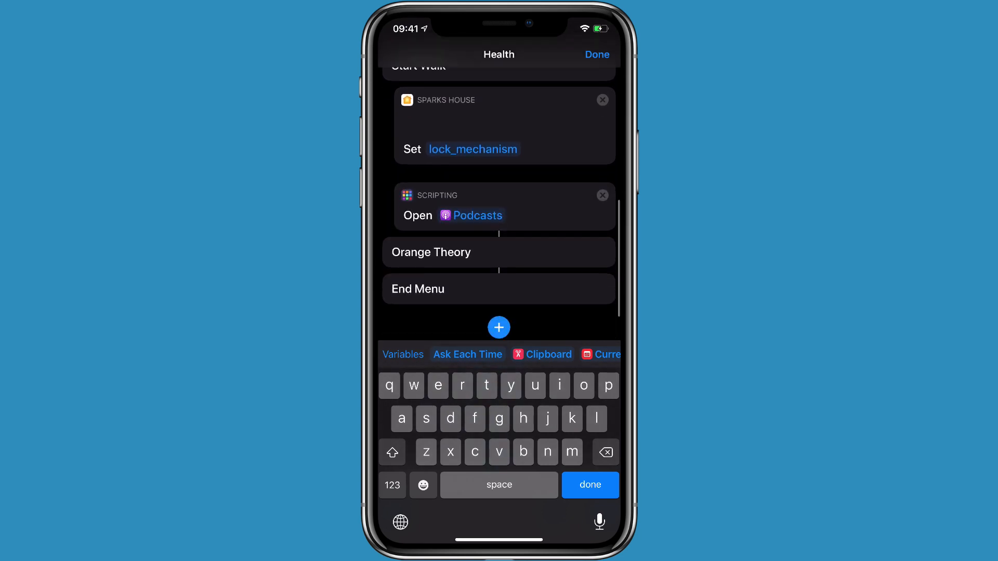
scroll("up", 3)
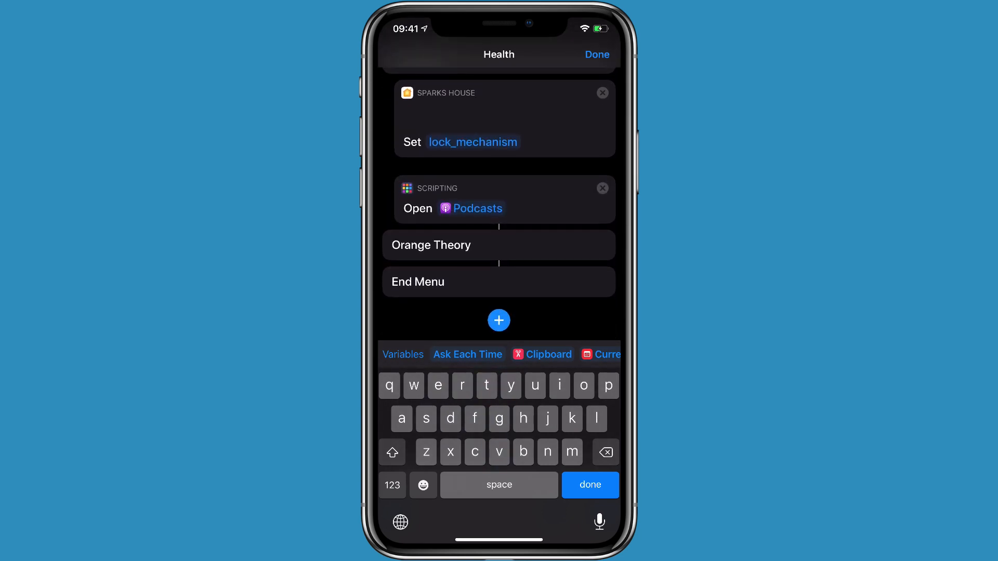
Make the Orange Theory item open the Orangetheory app, and finish editing.
left_click(499, 320)
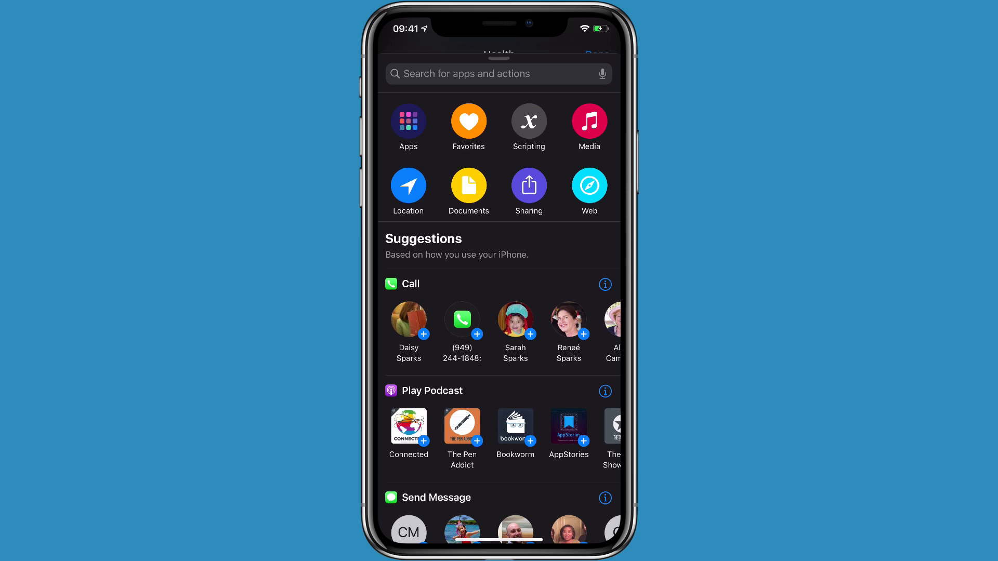
left_click(468, 122)
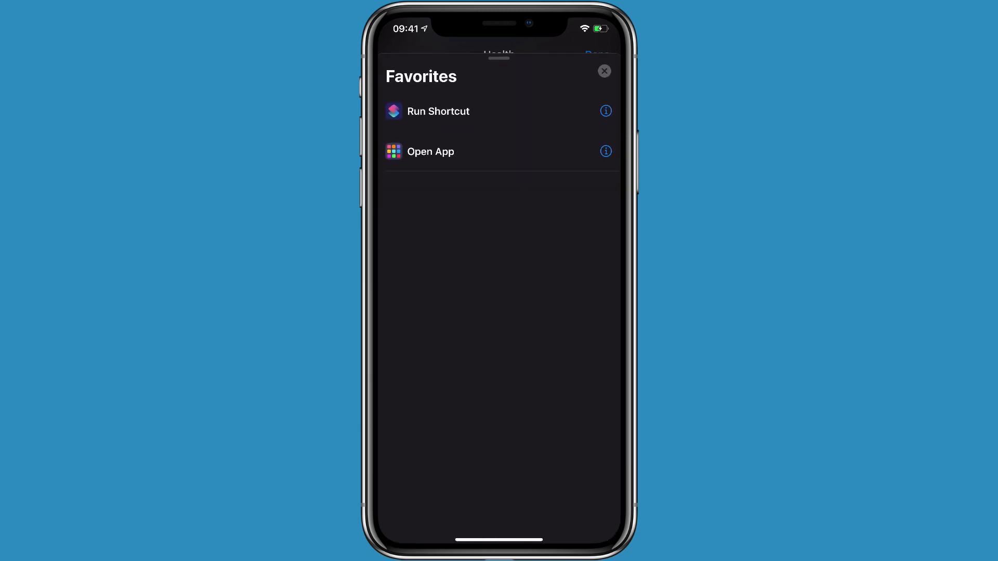
left_click(603, 71)
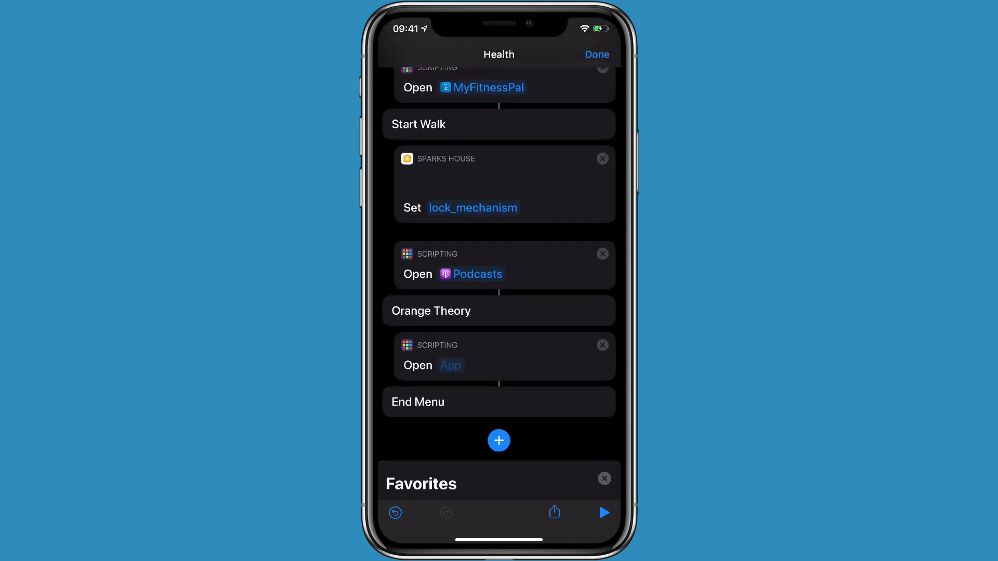
left_click(451, 365)
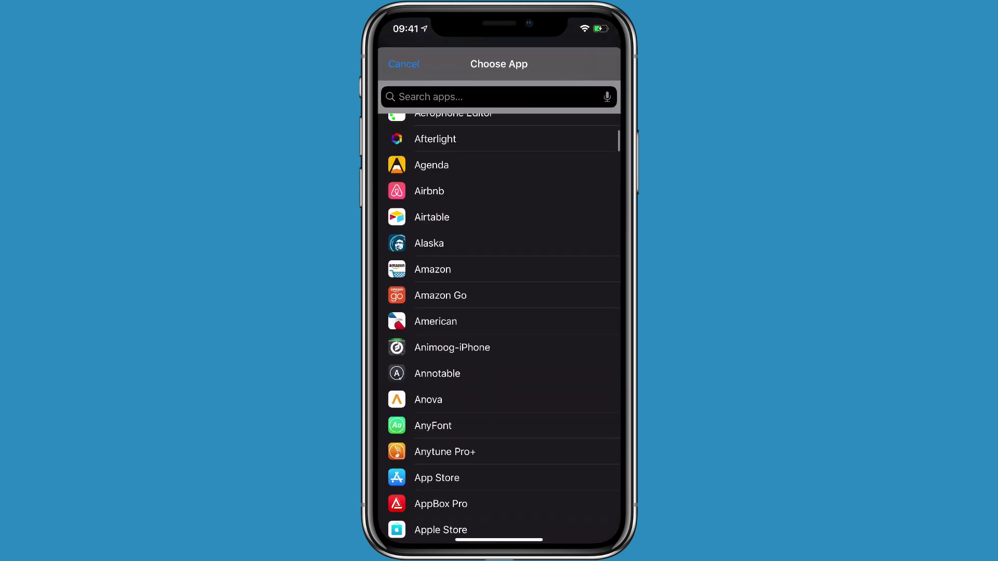
scroll("down", 3)
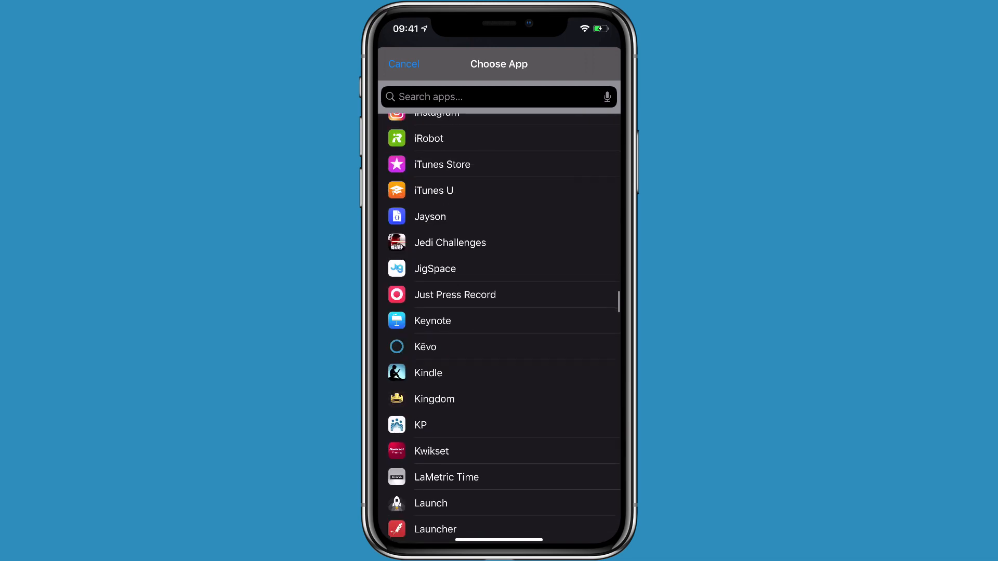
left_click(403, 64)
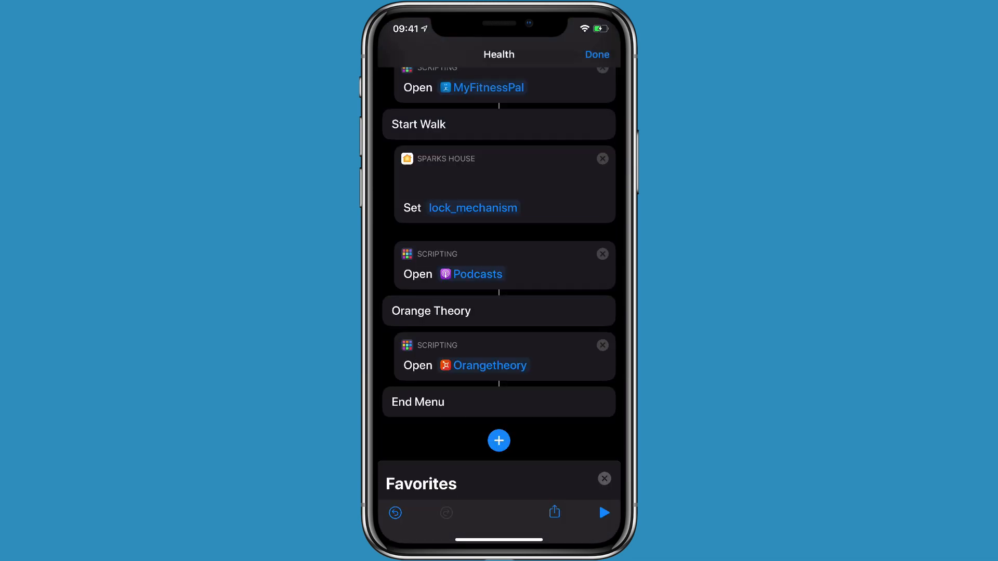
left_click(595, 54)
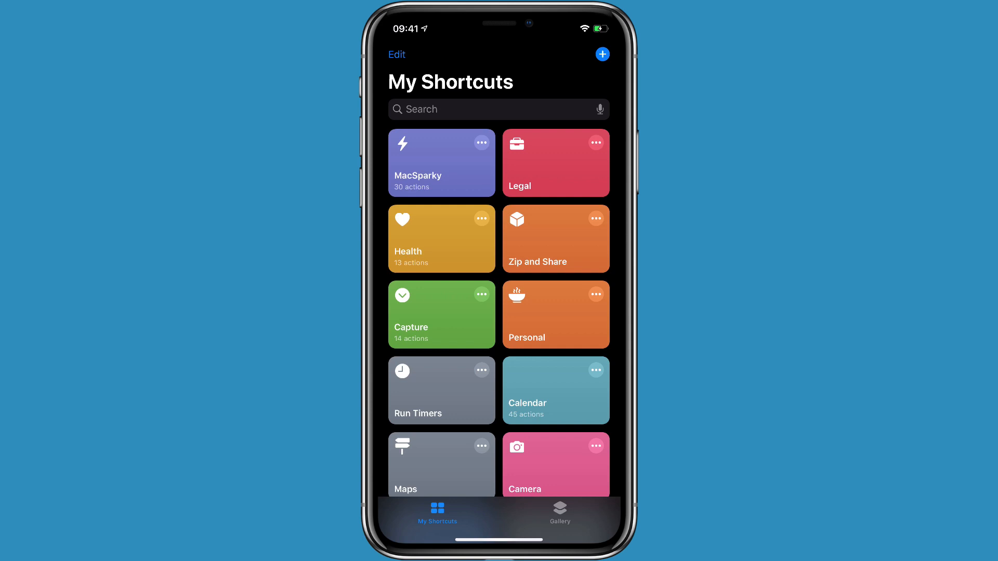
Run the Calendar launcher and choose Monday, adding Monday Block's Music and Legal Email events.
left_click(440, 239)
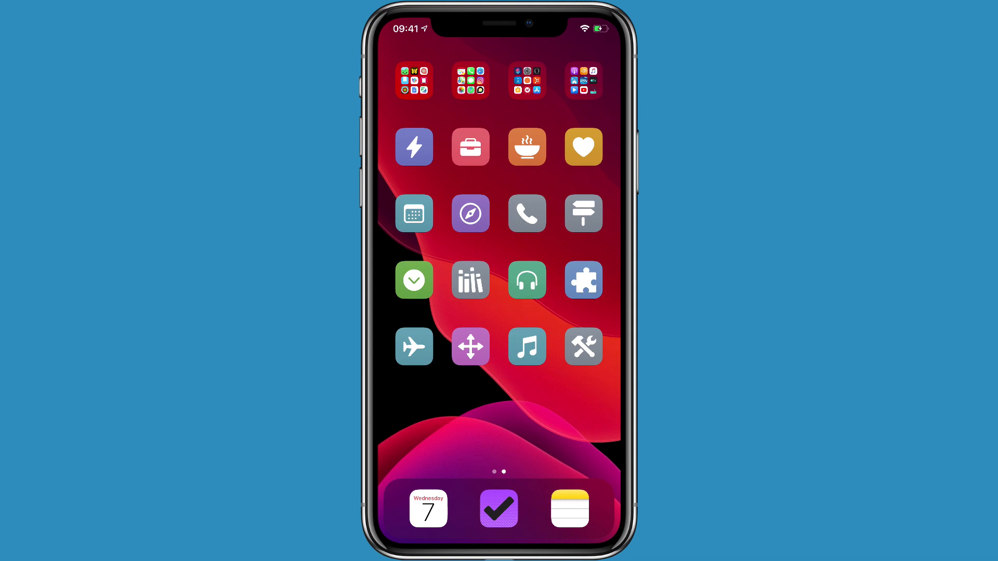
left_click(414, 213)
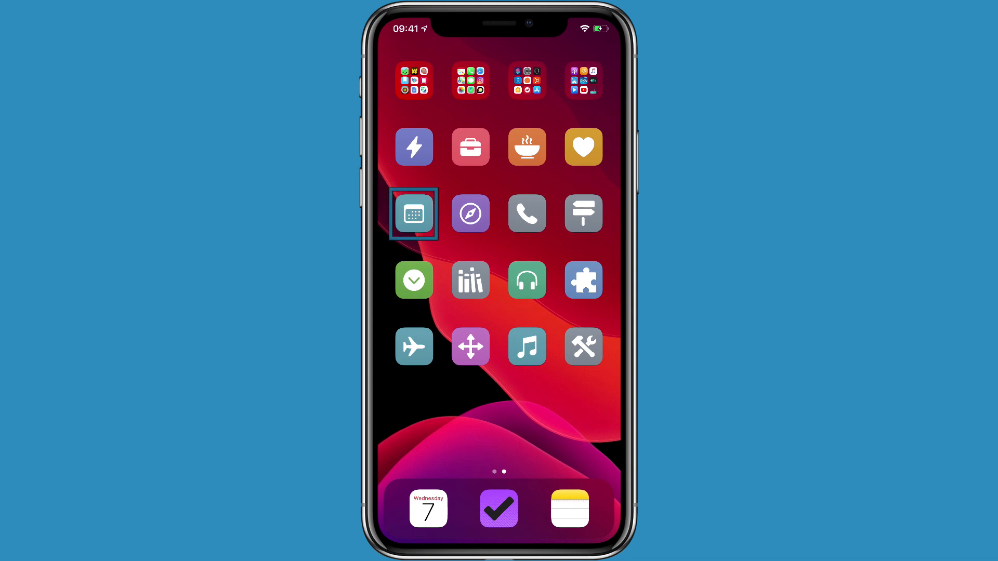
left_click(414, 214)
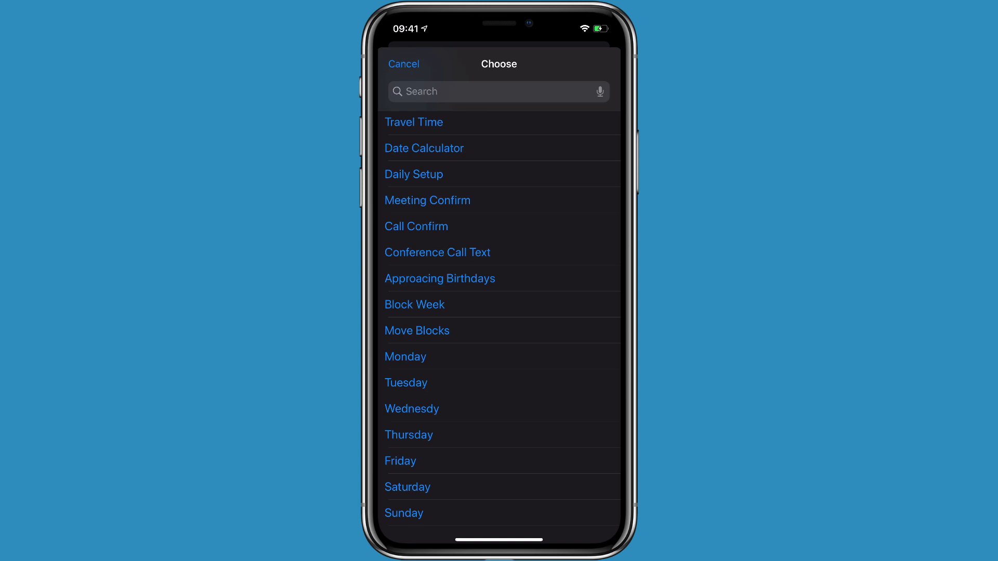
left_click(404, 63)
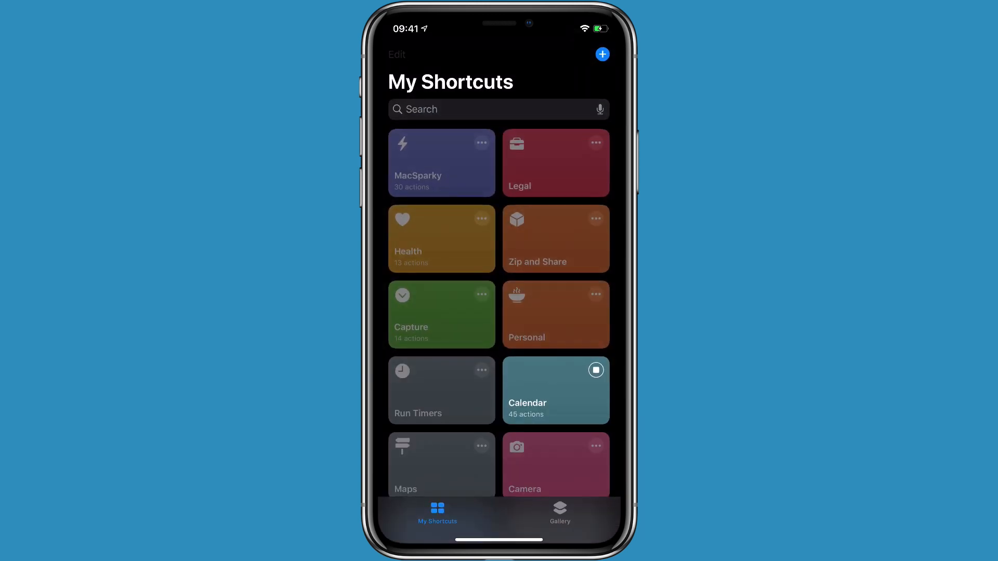
left_click(555, 391)
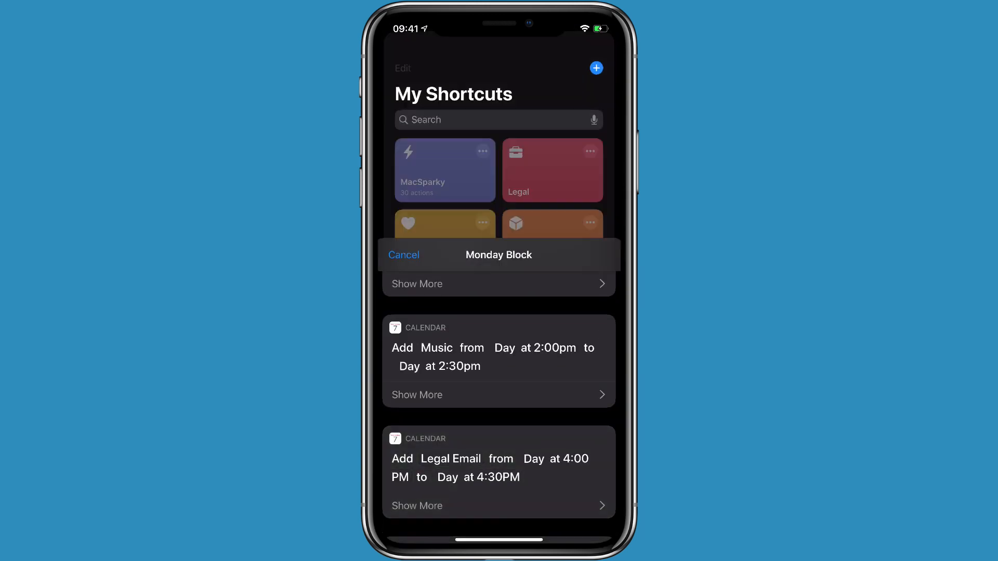
left_click(403, 255)
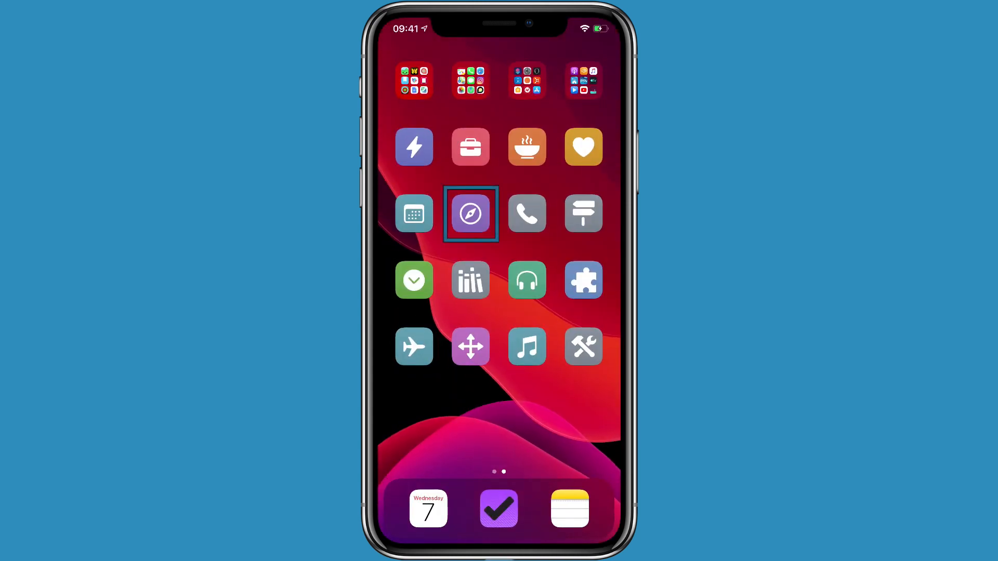
left_click(470, 213)
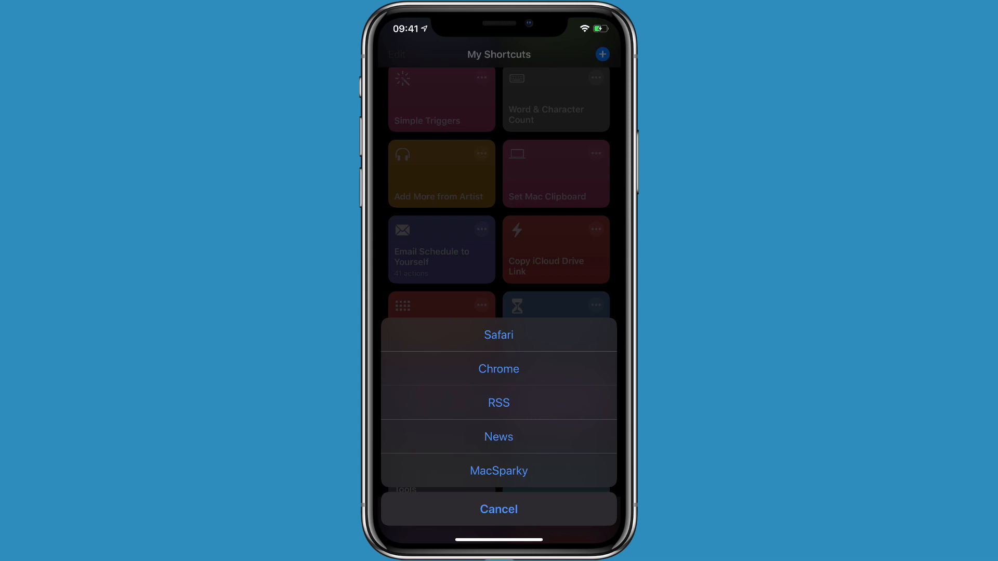
left_click(498, 510)
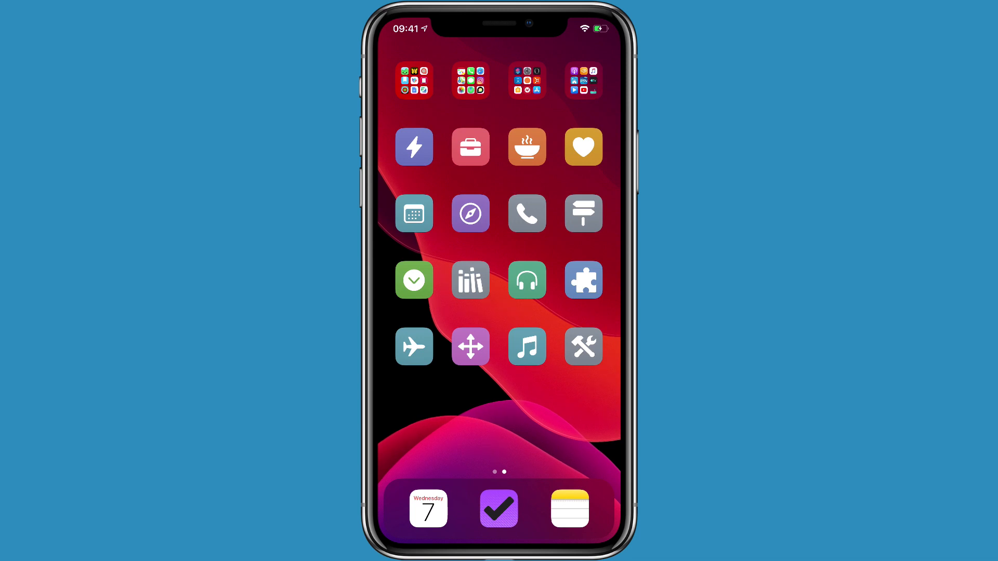
left_click(527, 213)
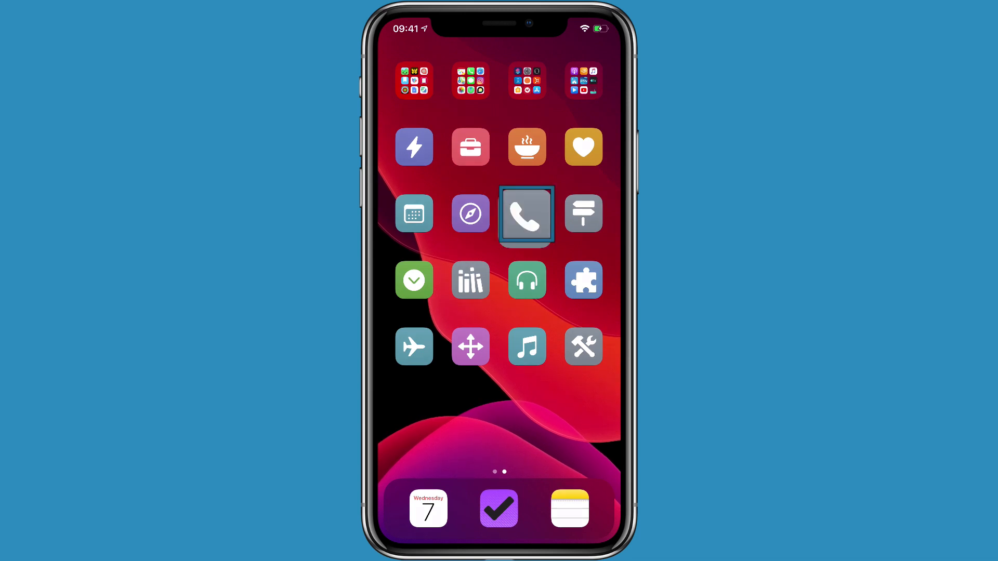
left_click(527, 213)
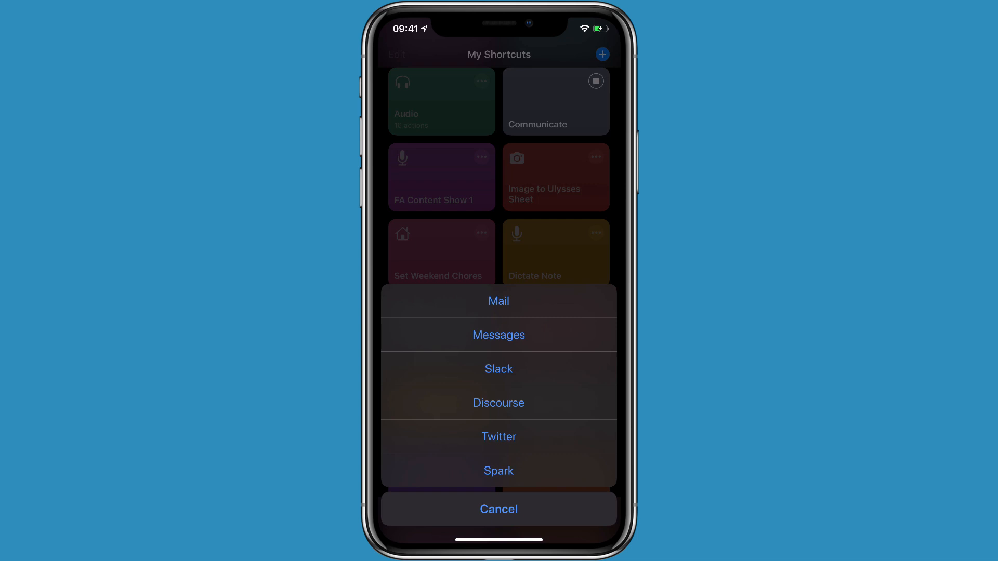
left_click(499, 510)
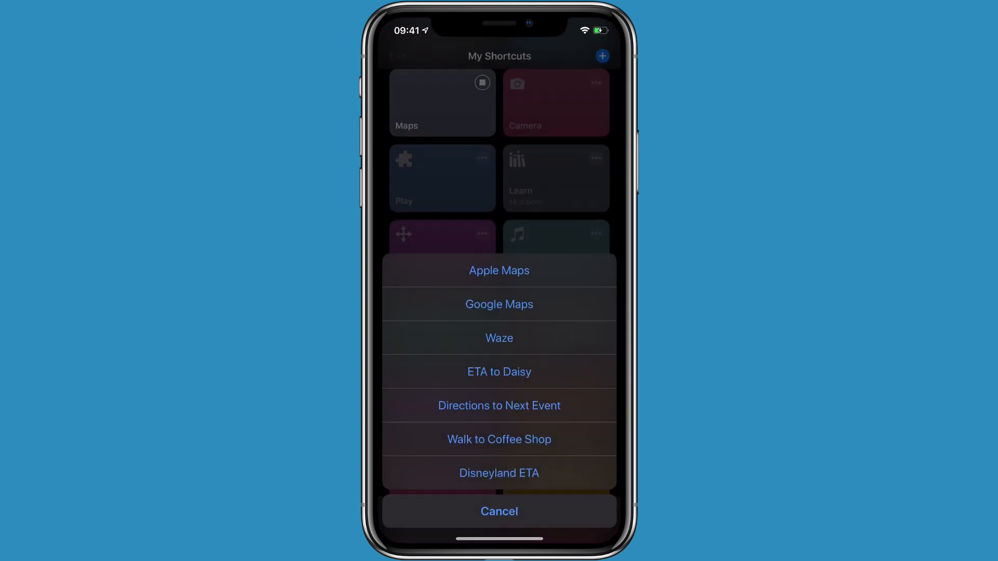
left_click(499, 511)
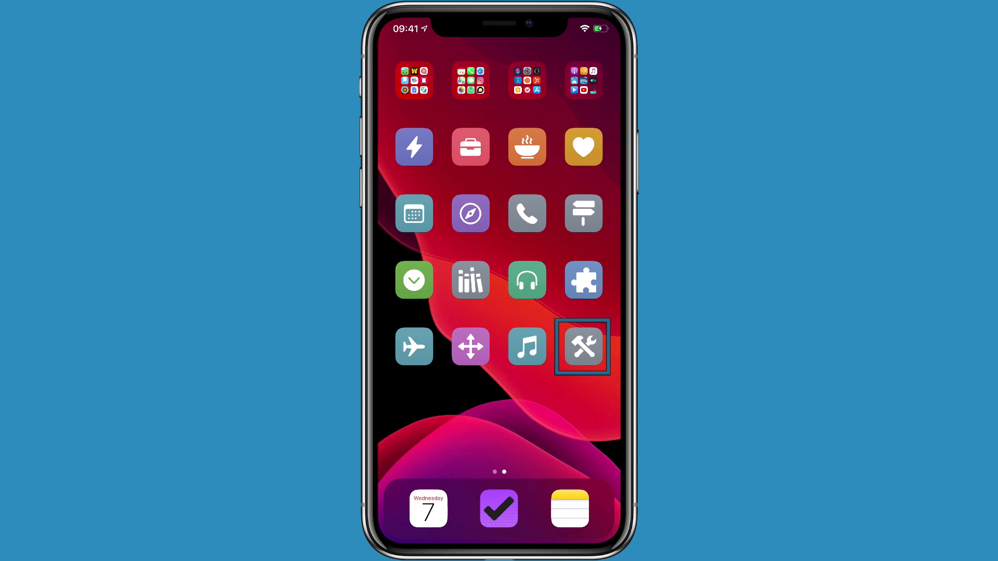
Launch the Tools shortcut from the home screen to reach the Shortcuts library.
left_click(581, 347)
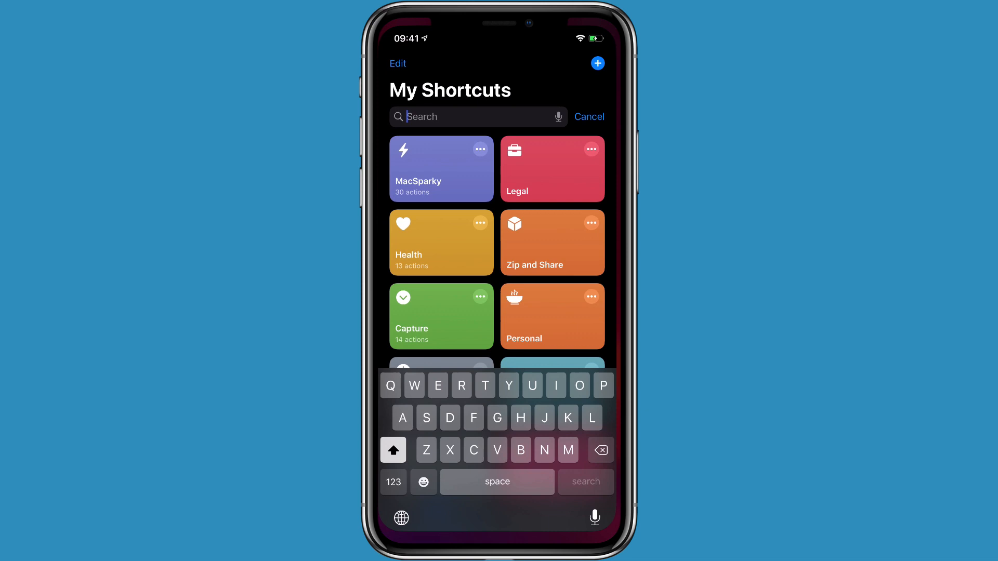
Add Run Timers to the home screen as a nameless clock icon from its Details.
scroll("down", 3)
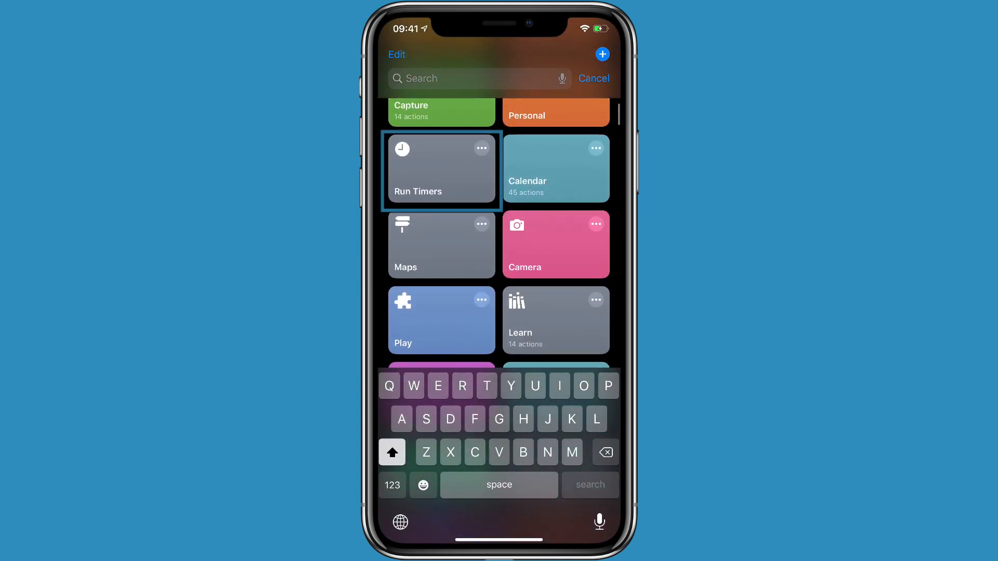
left_click(441, 170)
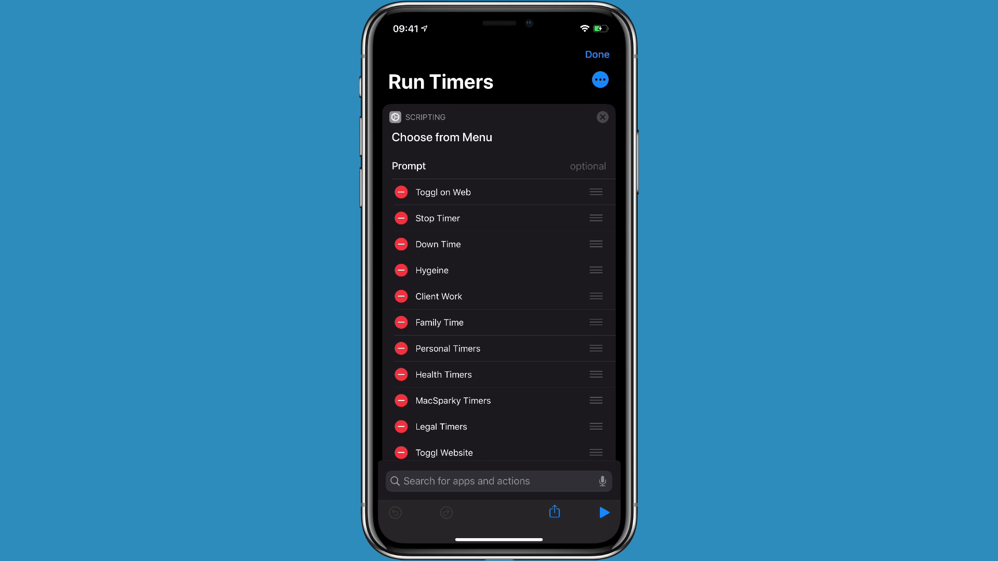
left_click(598, 79)
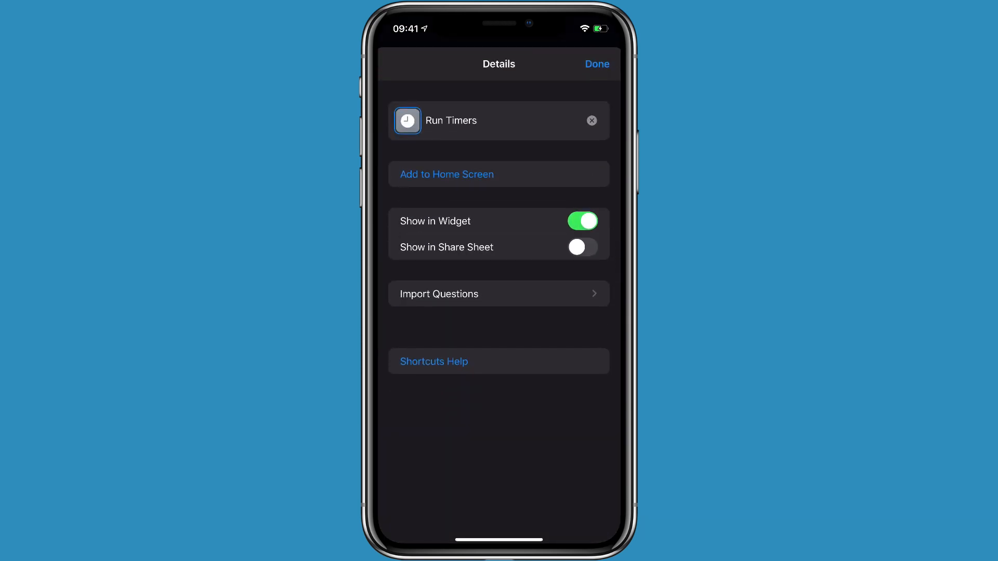
left_click(446, 174)
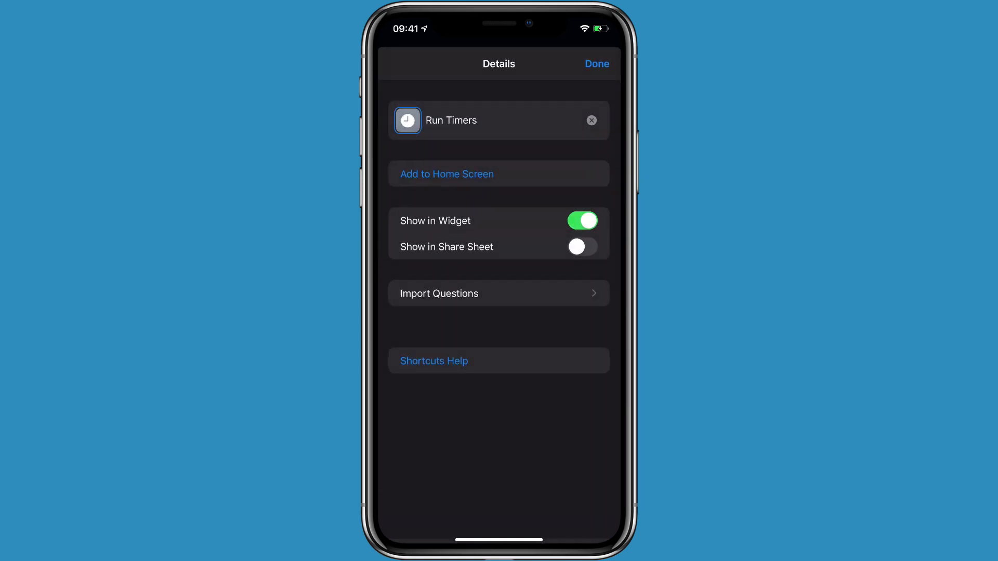
left_click(596, 63)
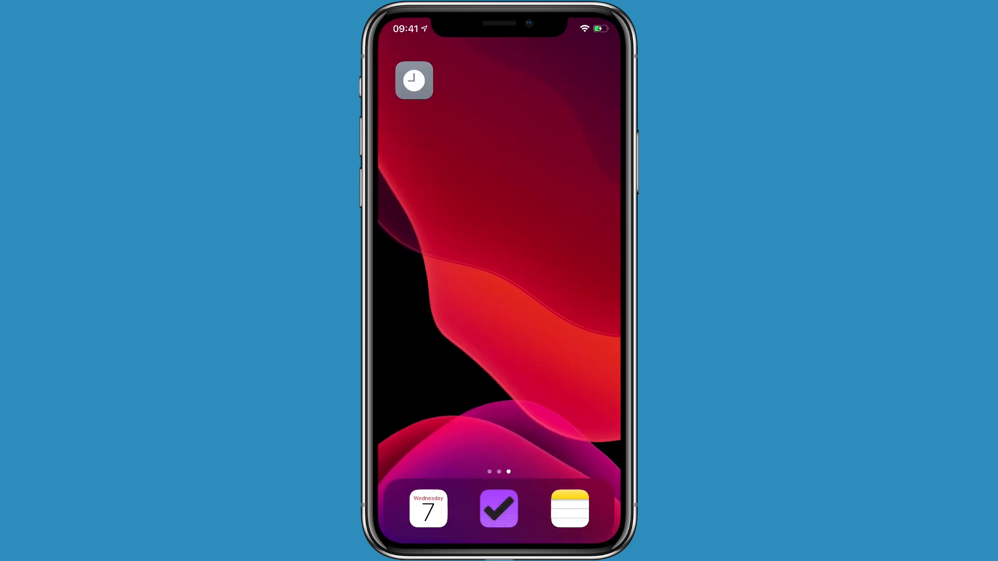
Swipe to the Today View showing the Shortcuts widget with MacSparky, Legal, Health and Capture.
scroll("left", 3)
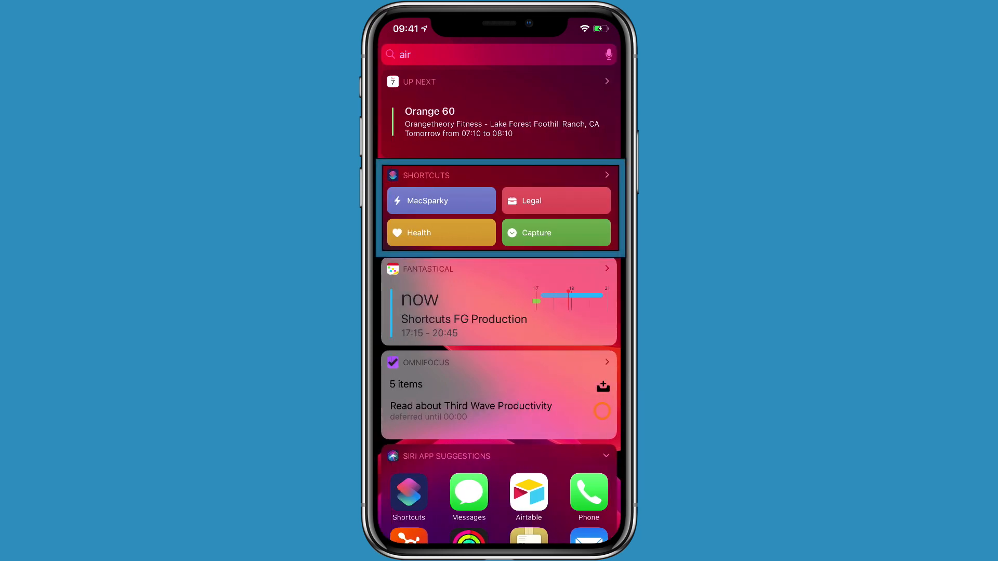
Expand the Shortcuts widget and browse shortcuts like Communicate, Tools and Saxophone.
left_click(605, 176)
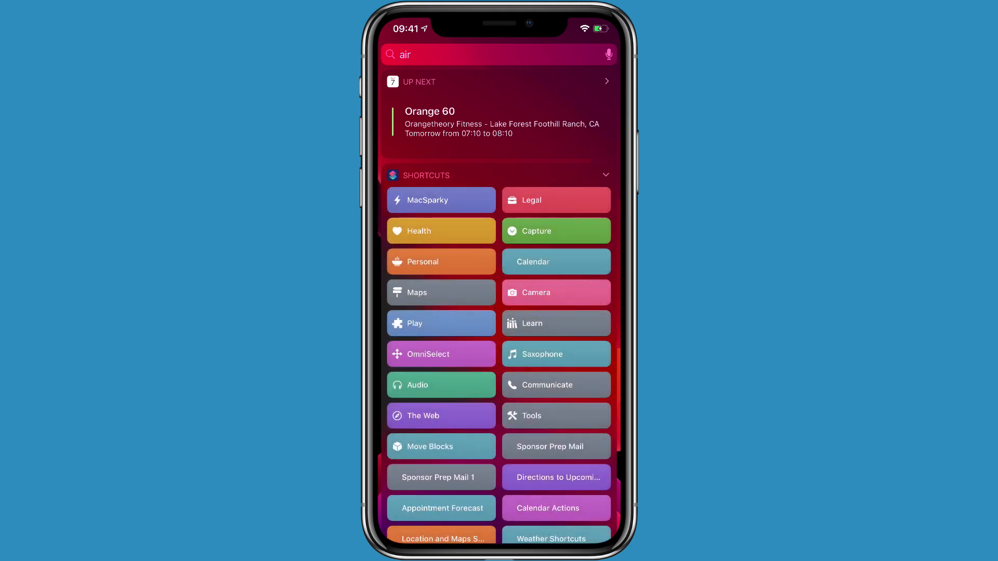
scroll("up", 3)
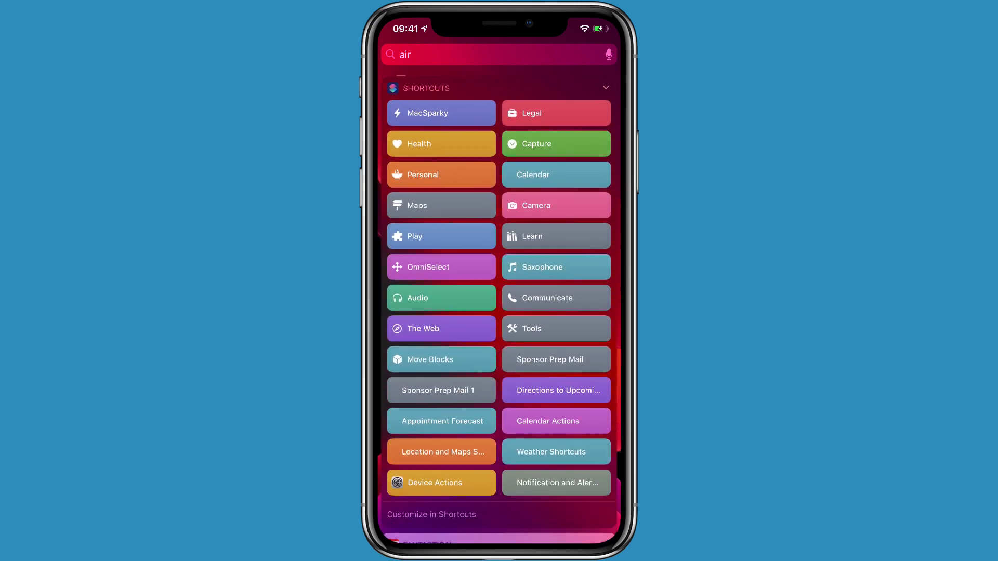
scroll("down", 3)
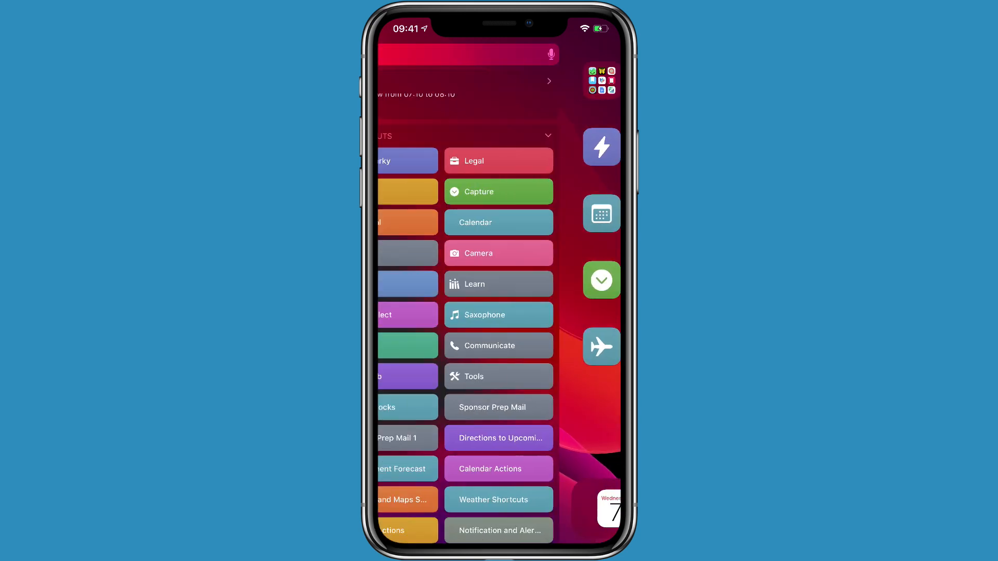
type("air")
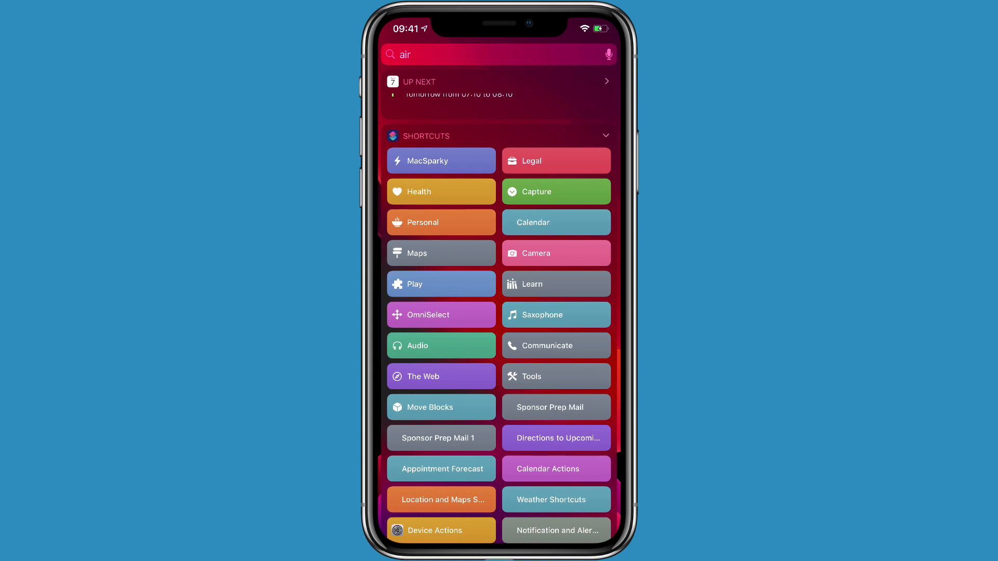